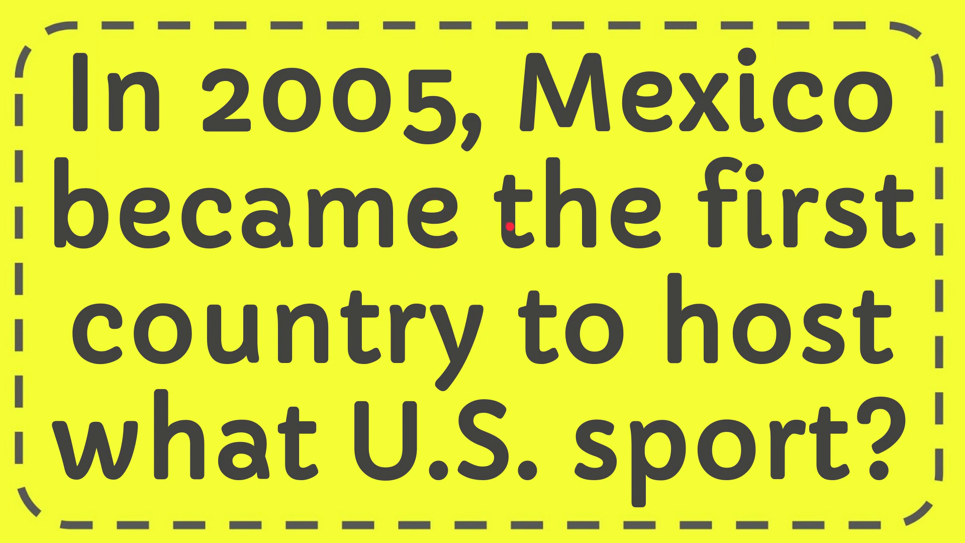
mouse_move(542, 368)
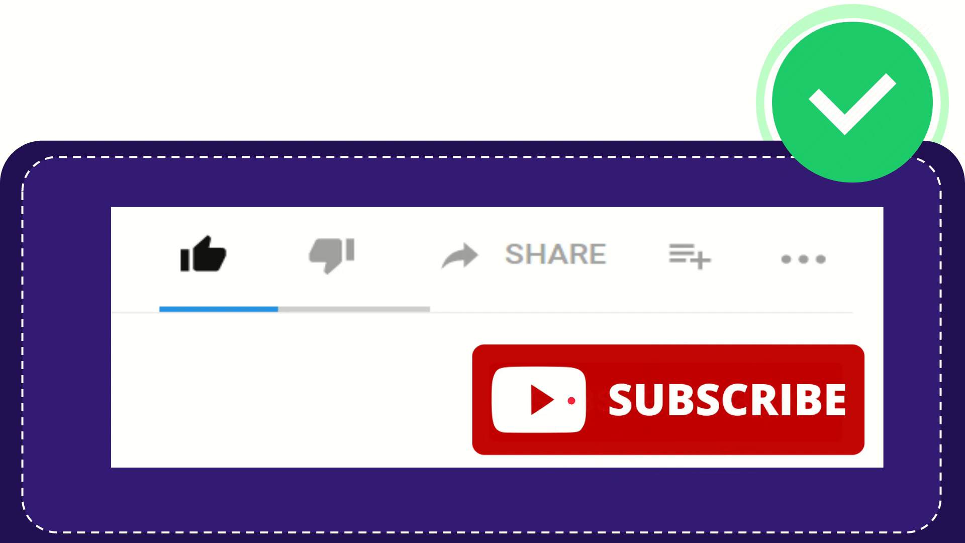
- Resume the trivia video so it advances to the like, share and subscribe graphic
left_click(205, 254)
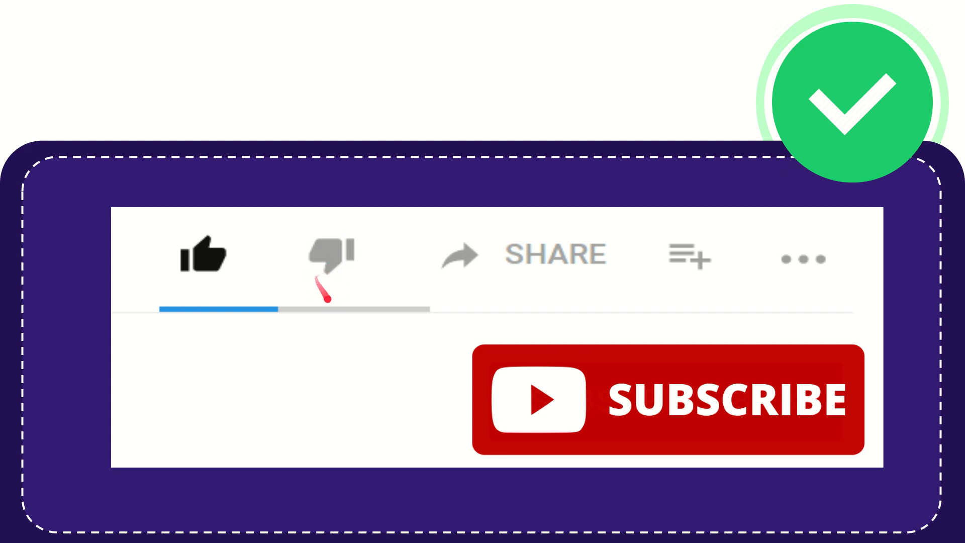
mouse_move(557, 265)
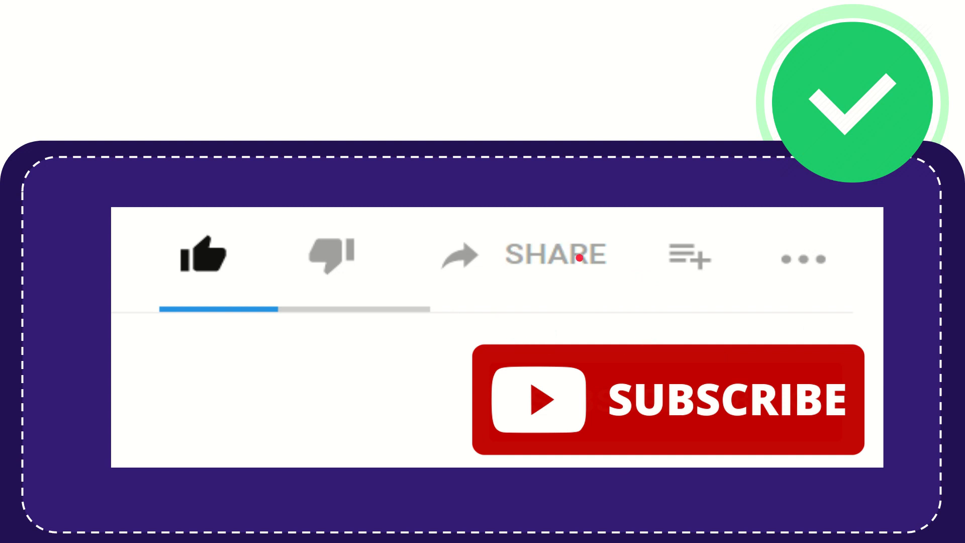
mouse_move(560, 306)
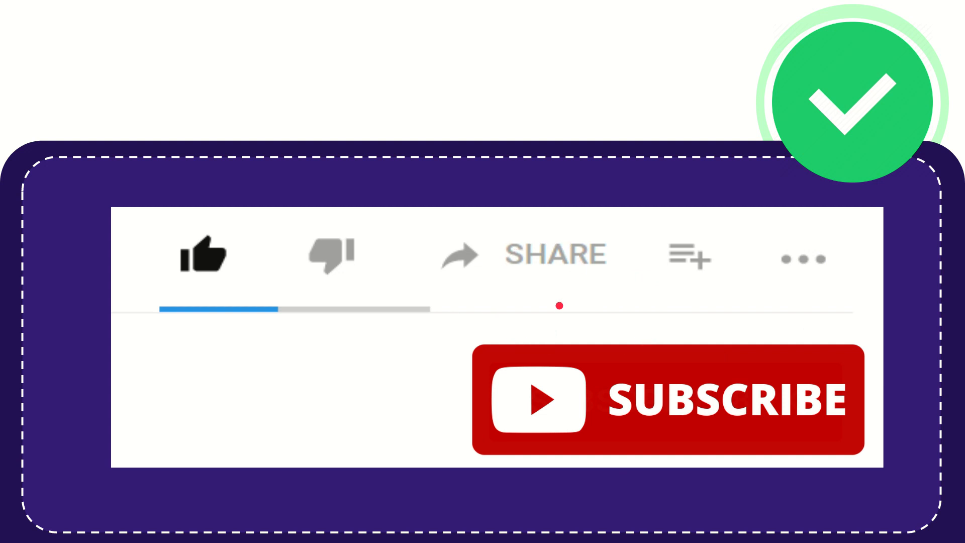